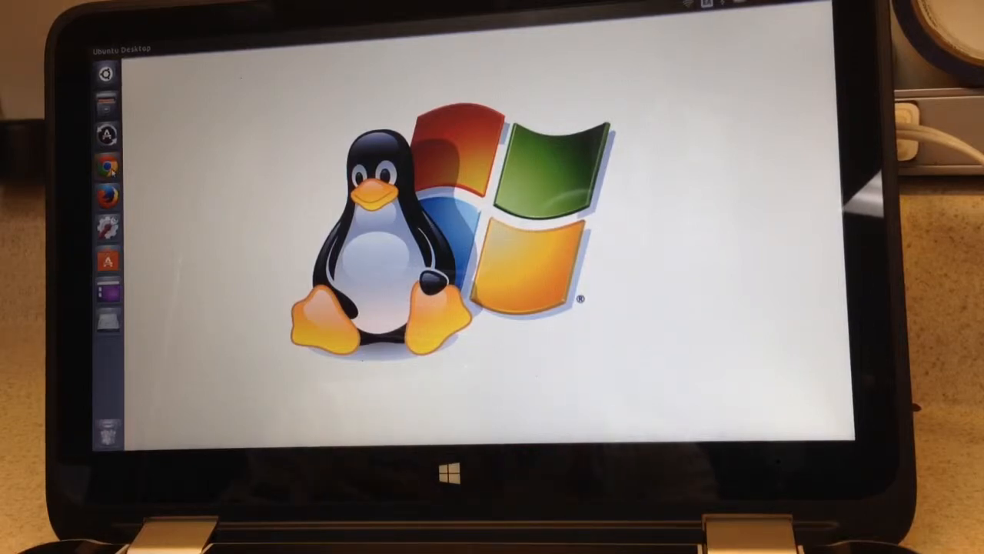
mouse_move(108, 165)
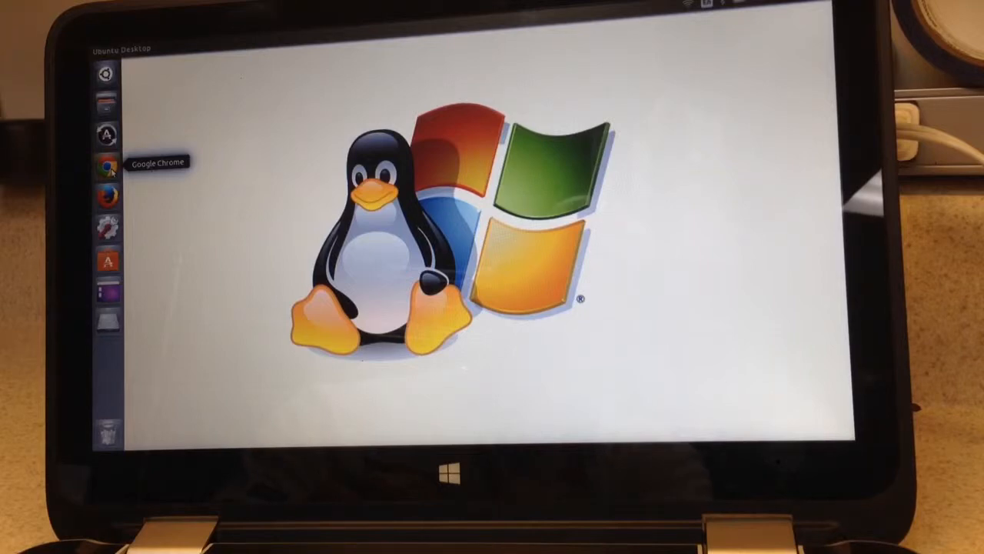
mouse_move(258, 165)
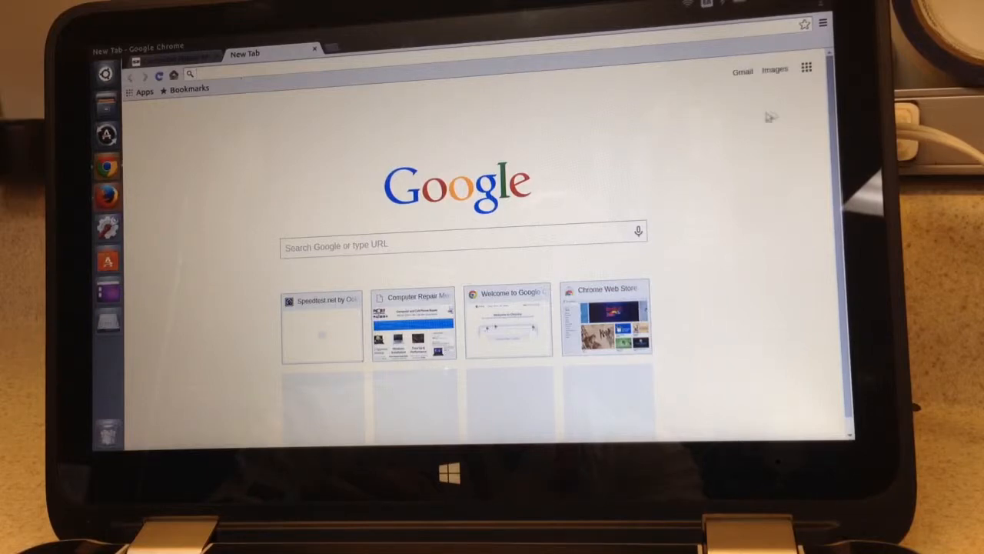
Open YouTube from the Google apps grid and browse its recommended video rows
left_click(806, 68)
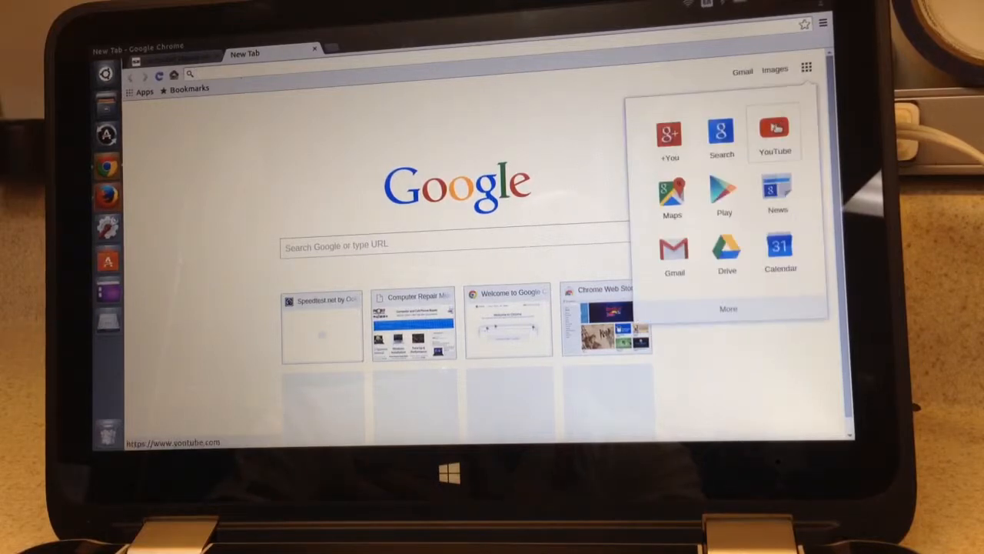
left_click(774, 131)
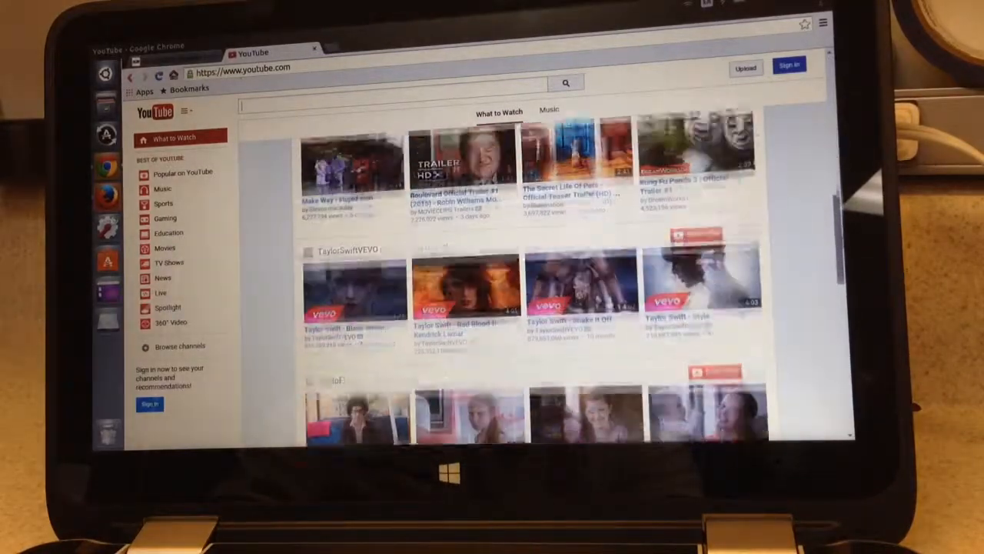
scroll("down", 3)
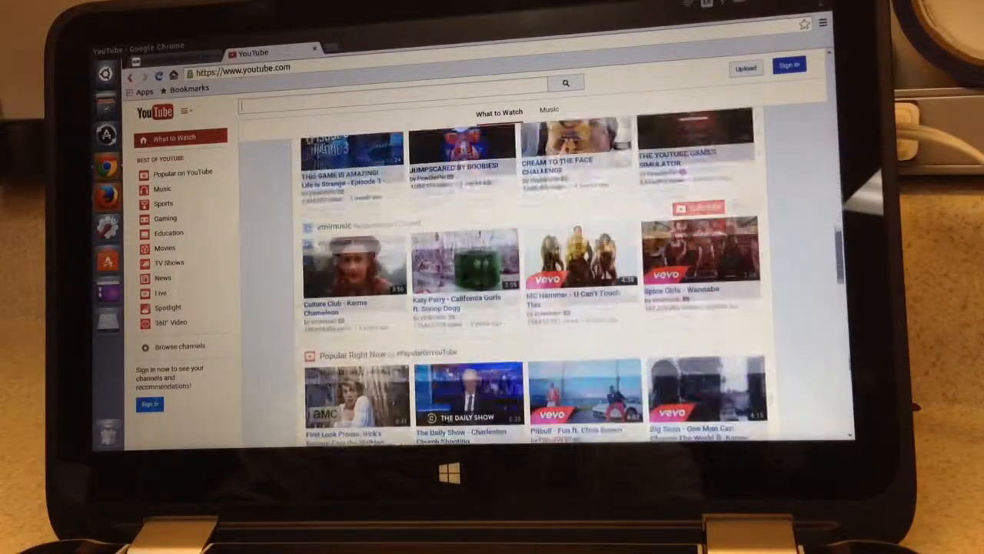
scroll("up", 3)
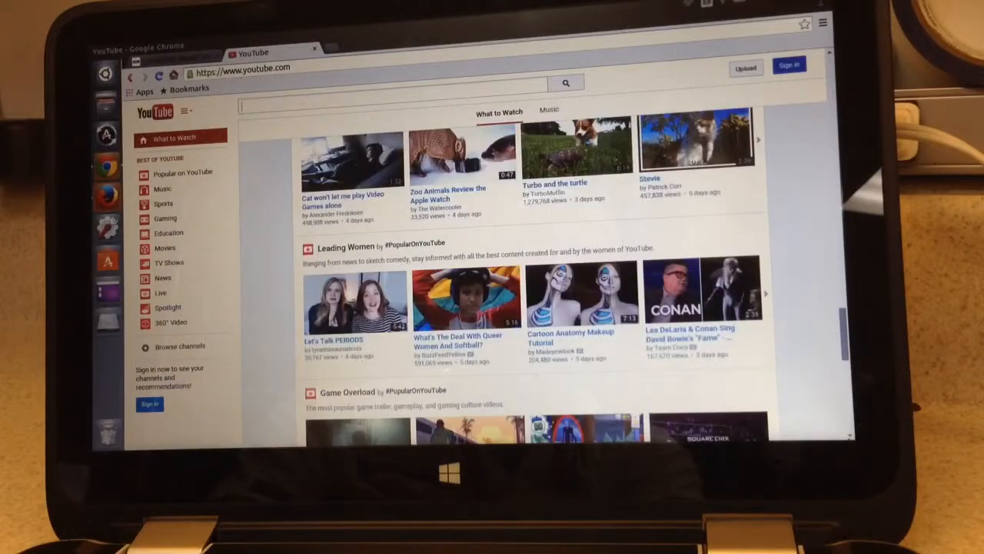
scroll("down", 3)
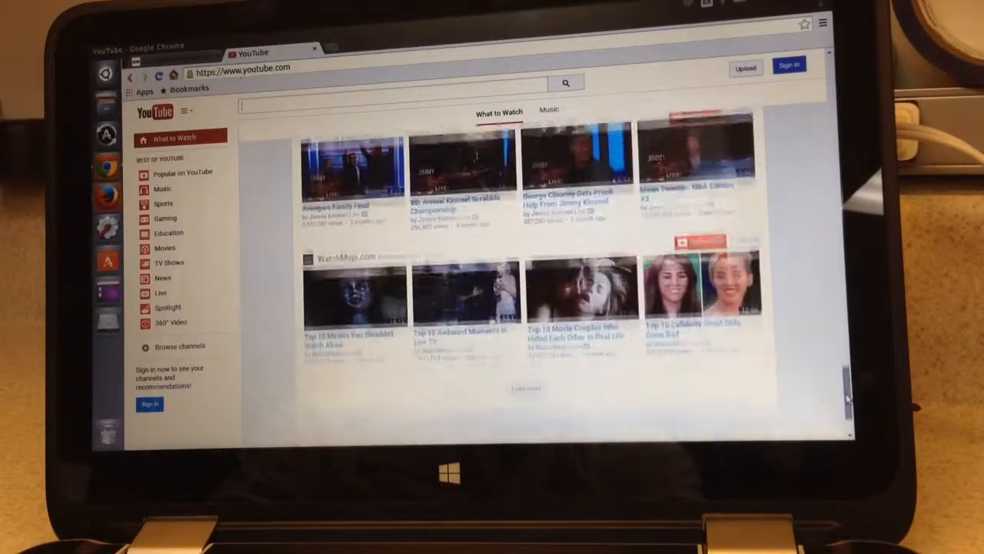
scroll("down", 3)
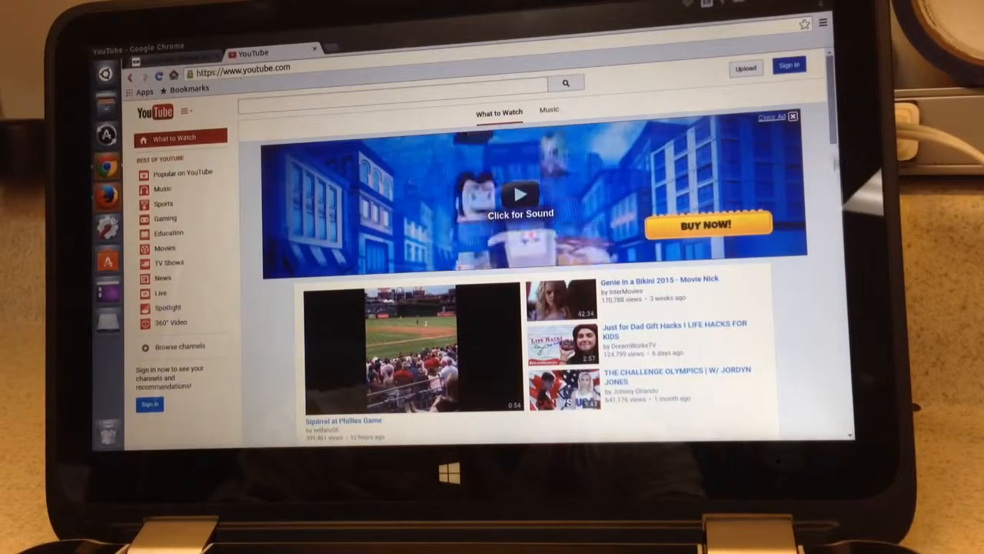
scroll("down", 3)
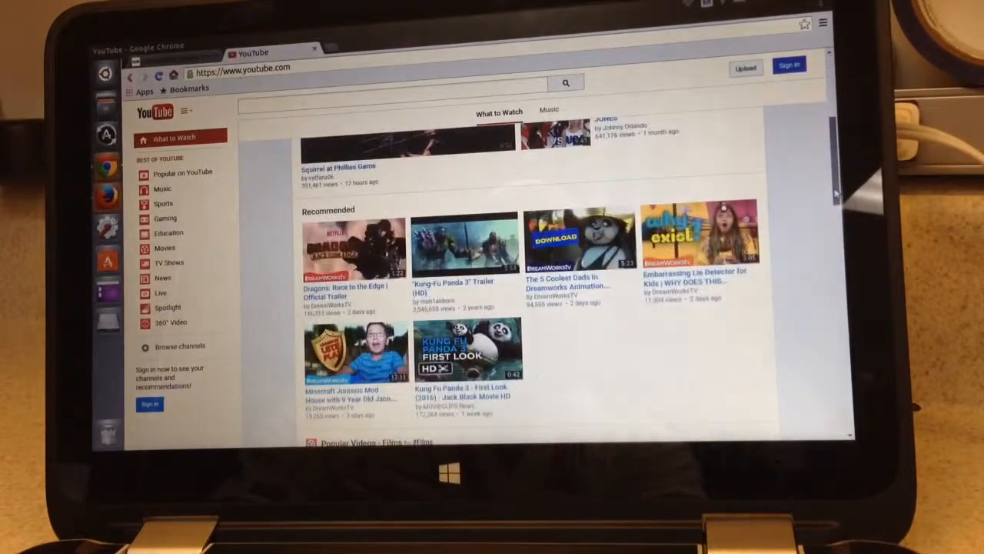
scroll("down", 3)
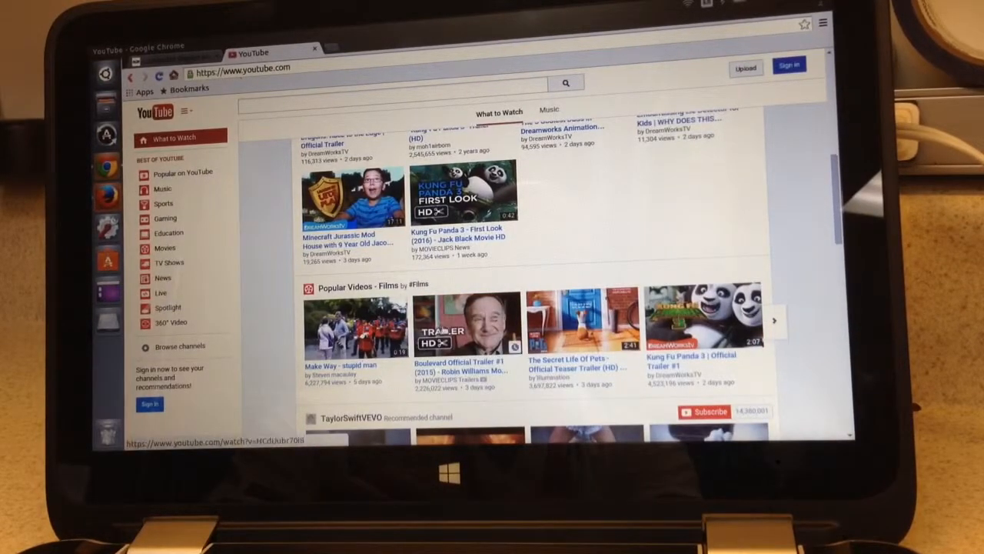
Play the Boulevard and Rock the Kasbah trailers, then close Chrome
left_click(466, 323)
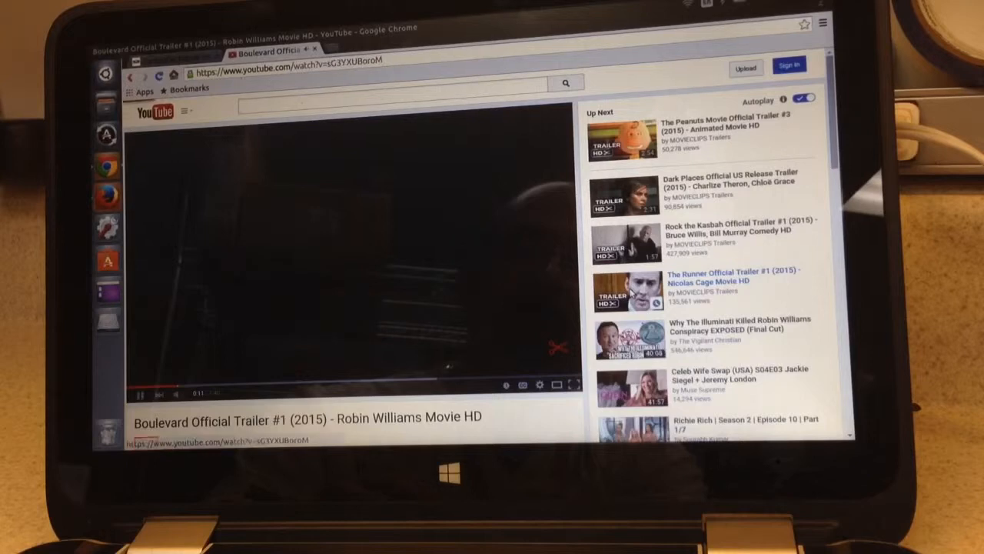
left_click(625, 289)
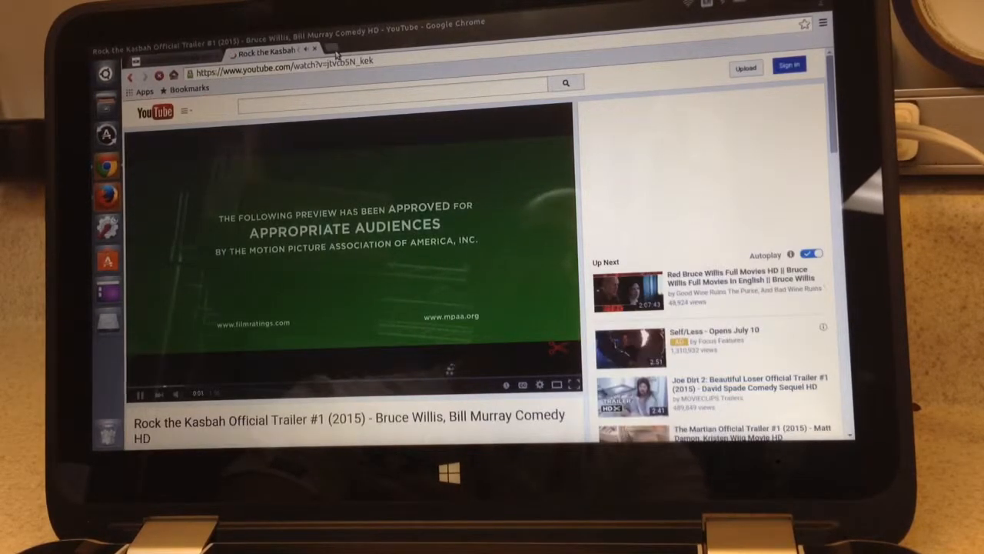
left_click(344, 45)
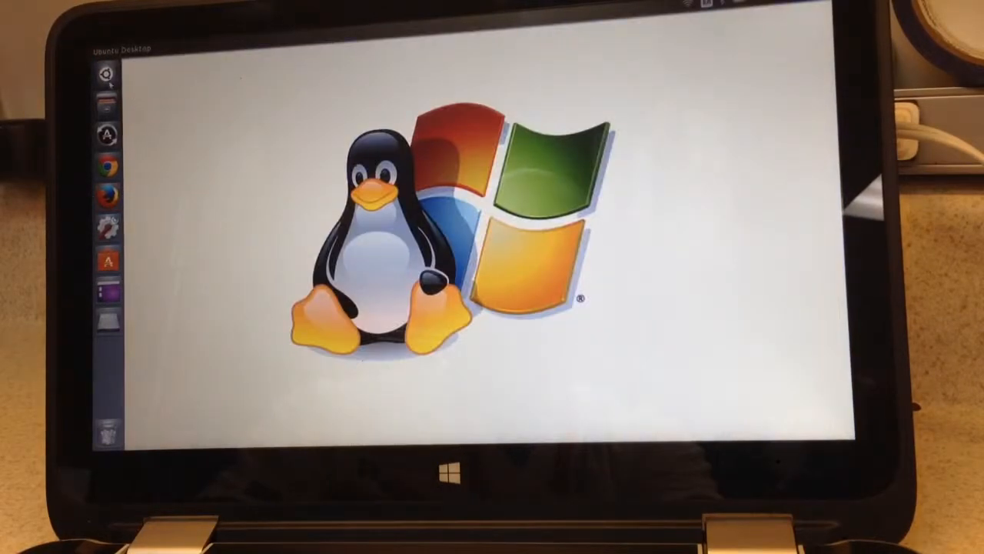
Search the Unity Dash for "xbm" and launch XBMC Media Center
left_click(106, 75)
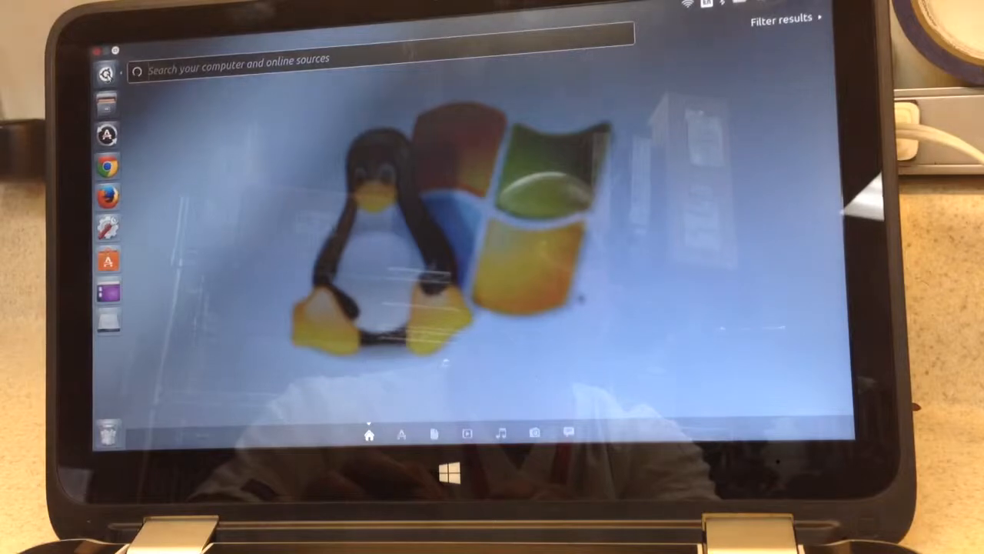
type("x")
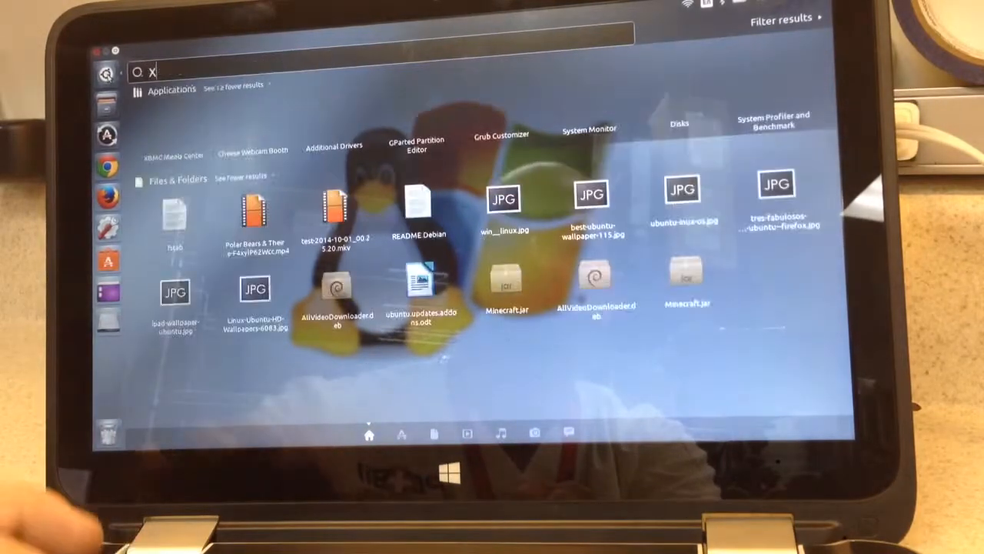
type("bm")
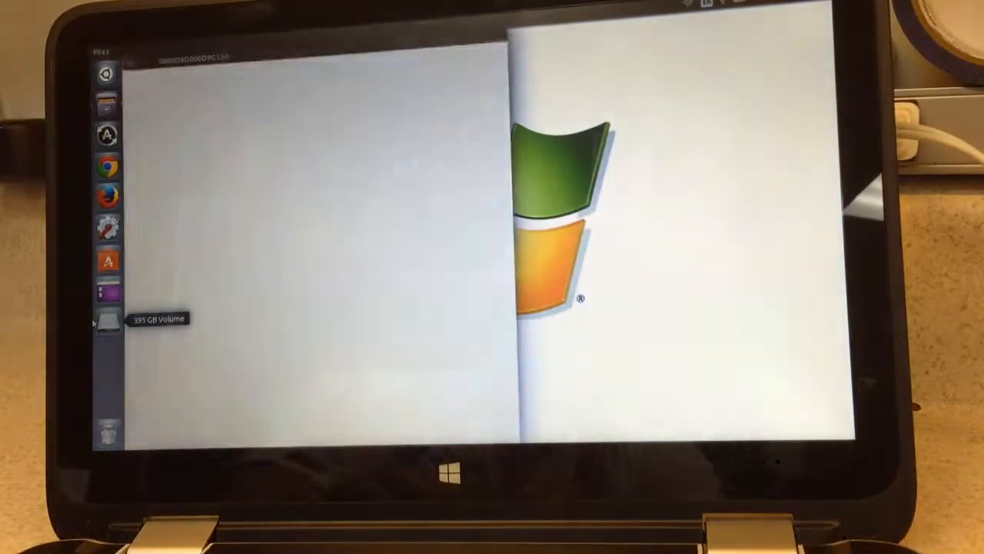
left_click(107, 315)
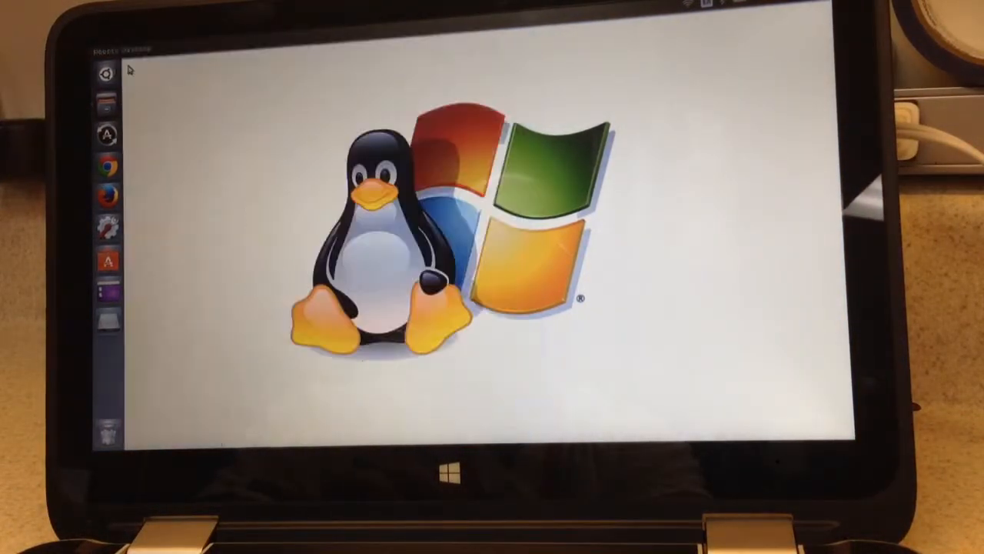
type("xbm")
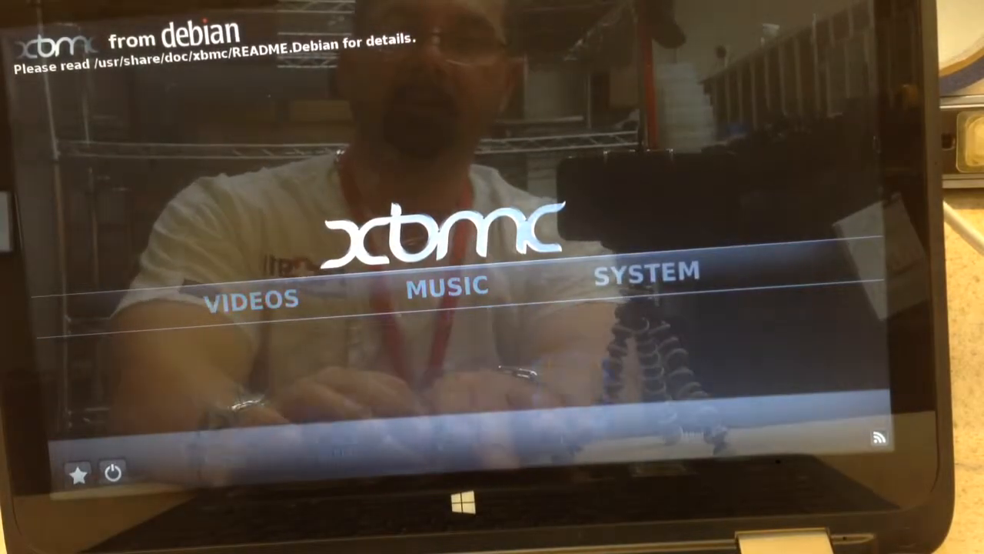
Open the Genesis video add-on and browse its Most Popular TV show posters
left_click(447, 285)
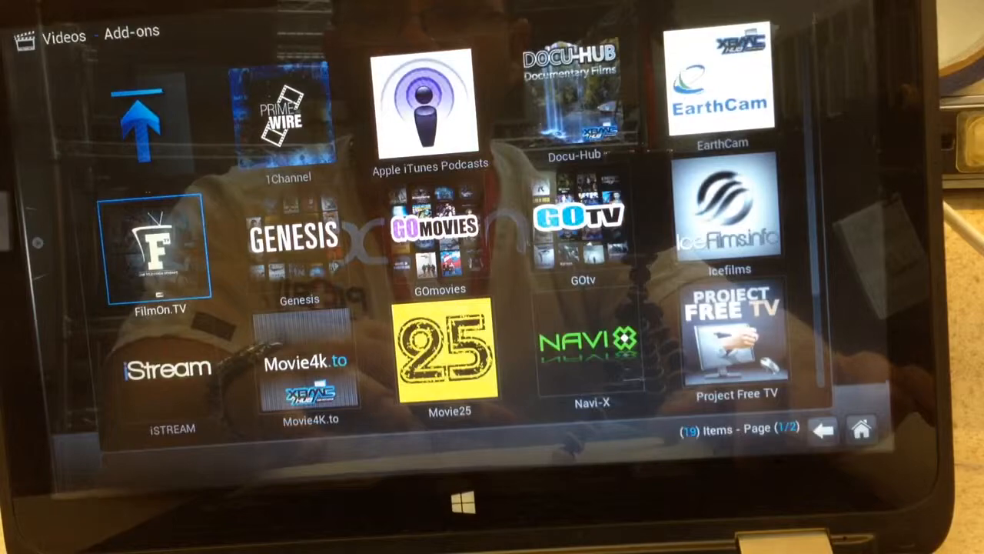
left_click(299, 235)
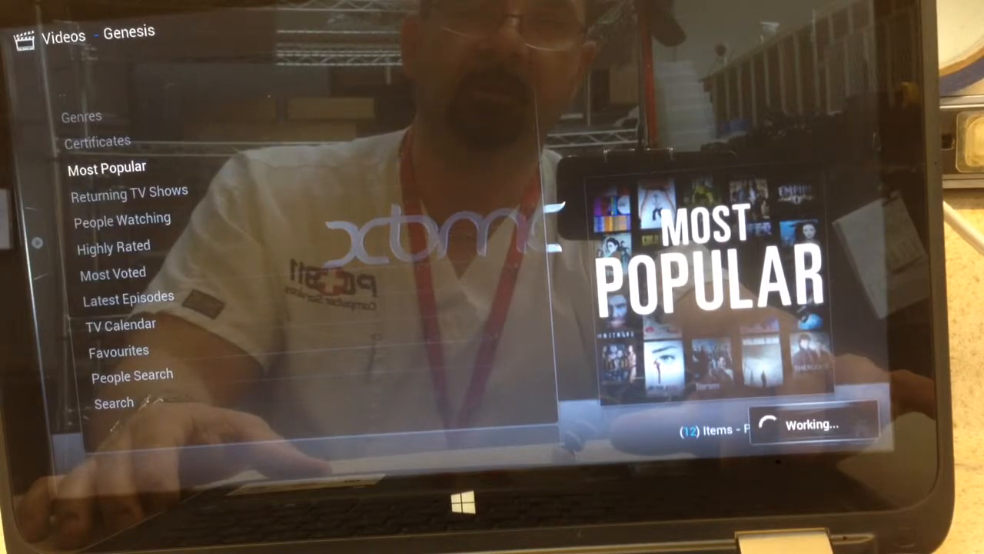
left_click(107, 167)
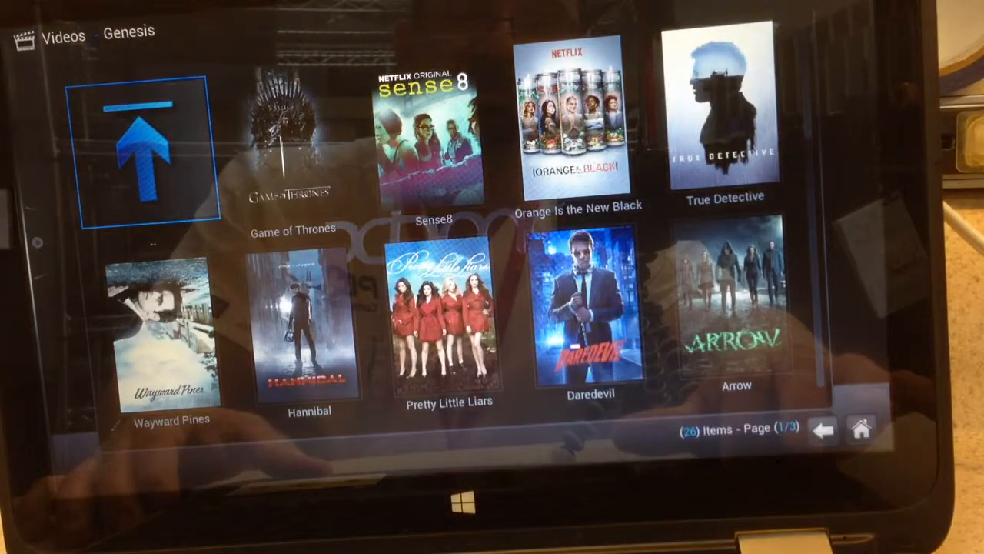
scroll("down", 3)
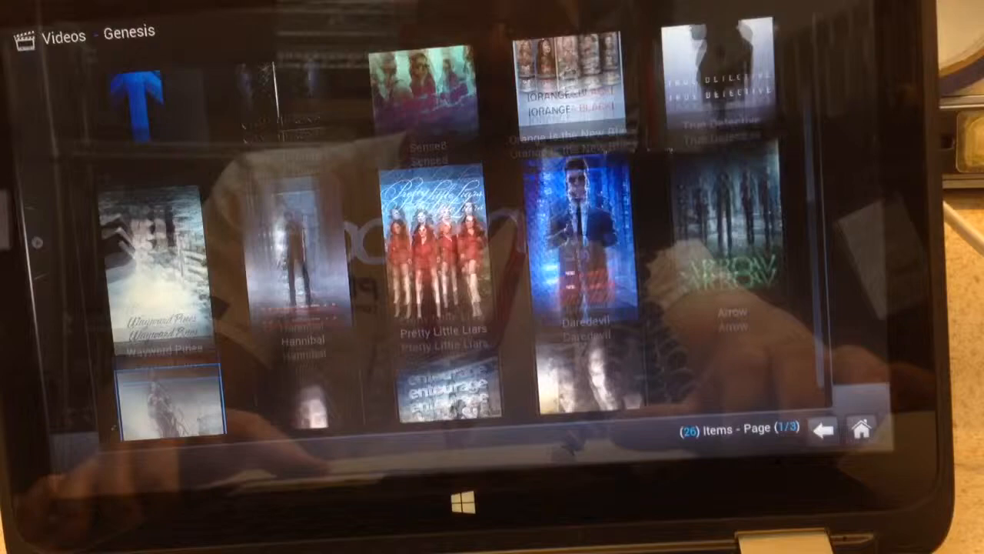